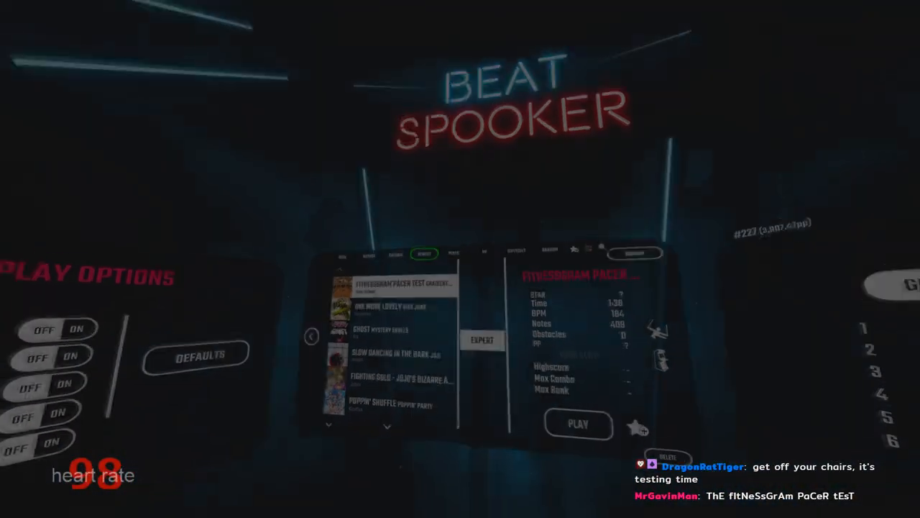
click(578, 424)
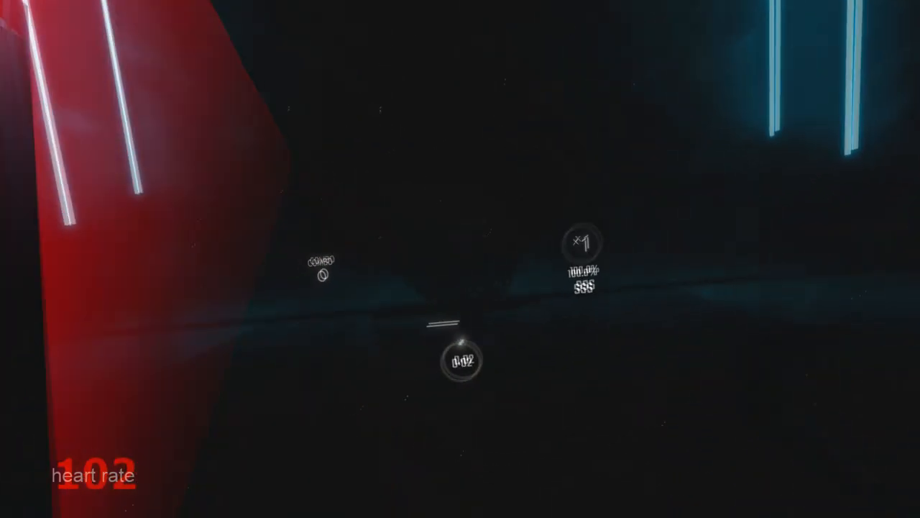